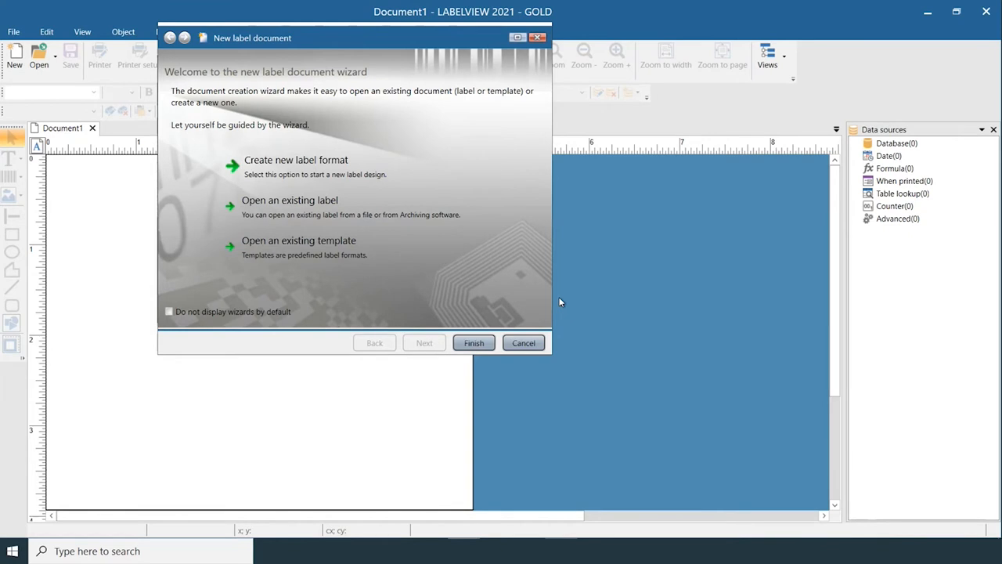
{"action": "mouse_move", "coordinate": [335, 260]}
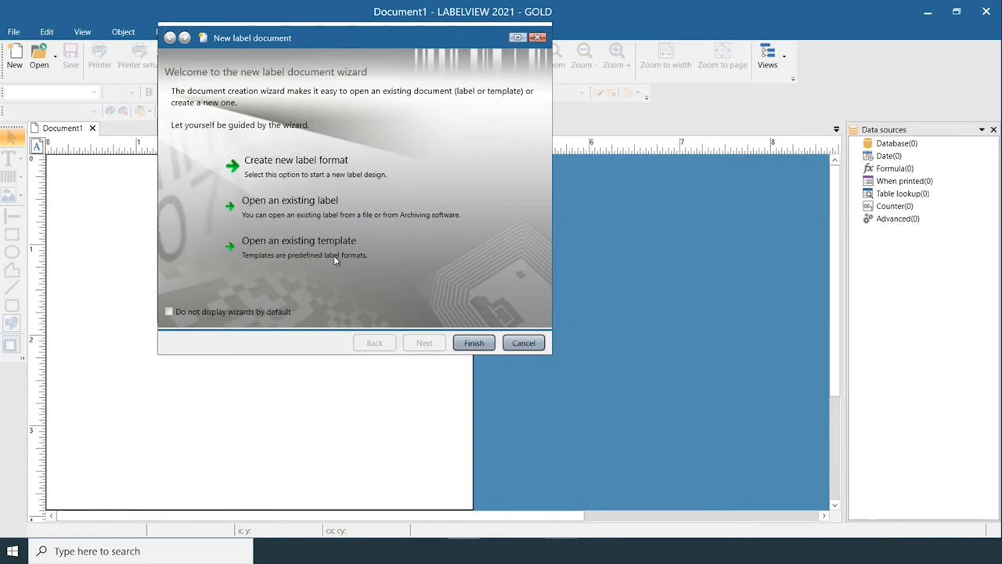
- Begin creating a new label format in the New label document wizard
{"action": "left_click", "coordinate": [296, 160]}
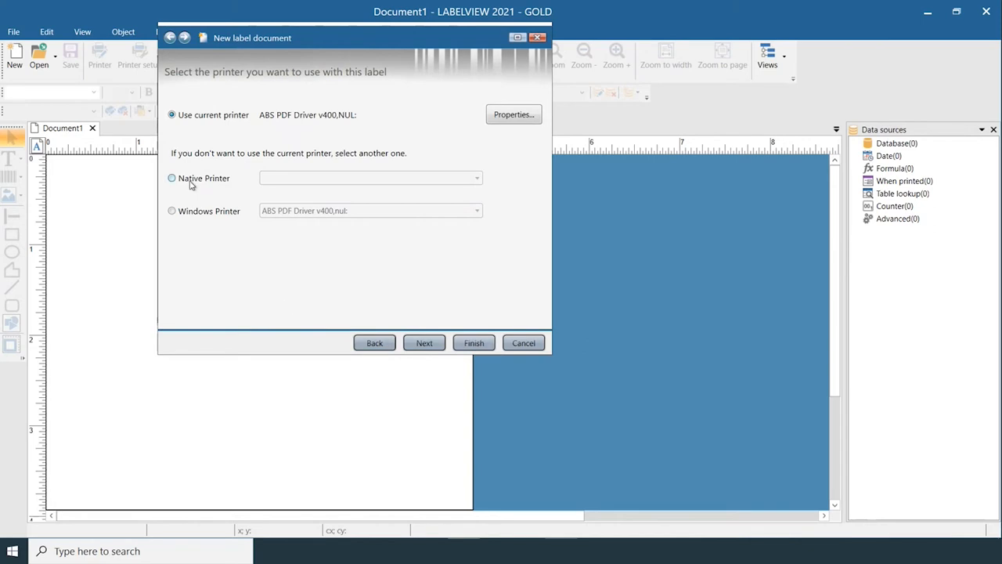
{"action": "mouse_move", "coordinate": [178, 184]}
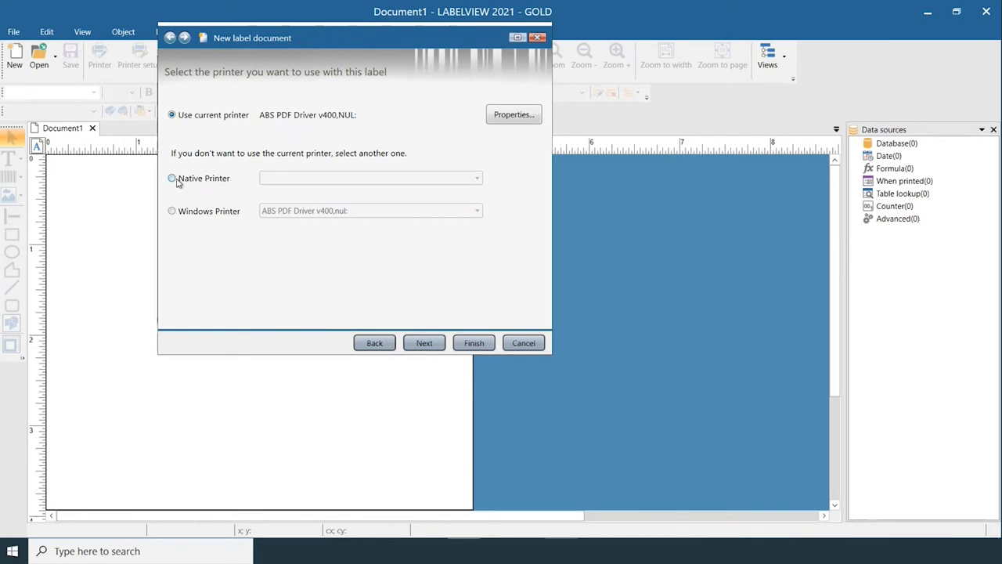
- Choose Native Printer, start adding a printer and filter the model list by '105'
{"action": "left_click", "coordinate": [172, 178]}
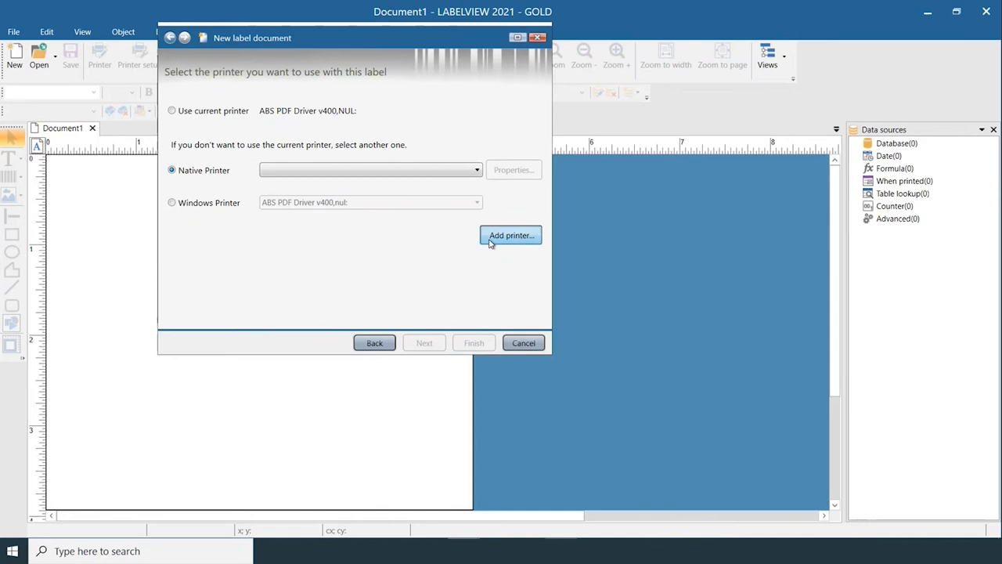
{"action": "left_click", "coordinate": [511, 235]}
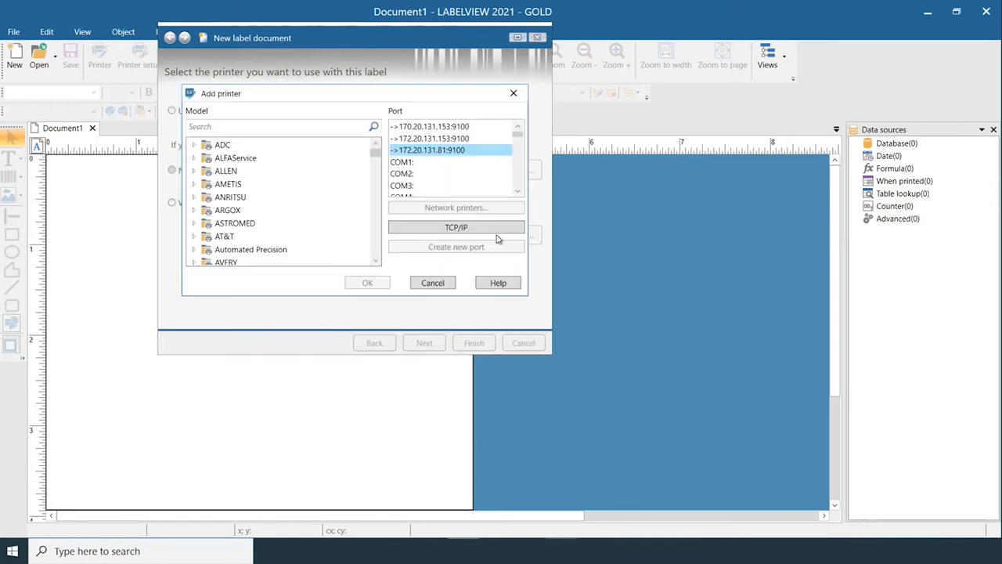
{"action": "scroll", "scroll_direction": "down", "scroll_amount": 3}
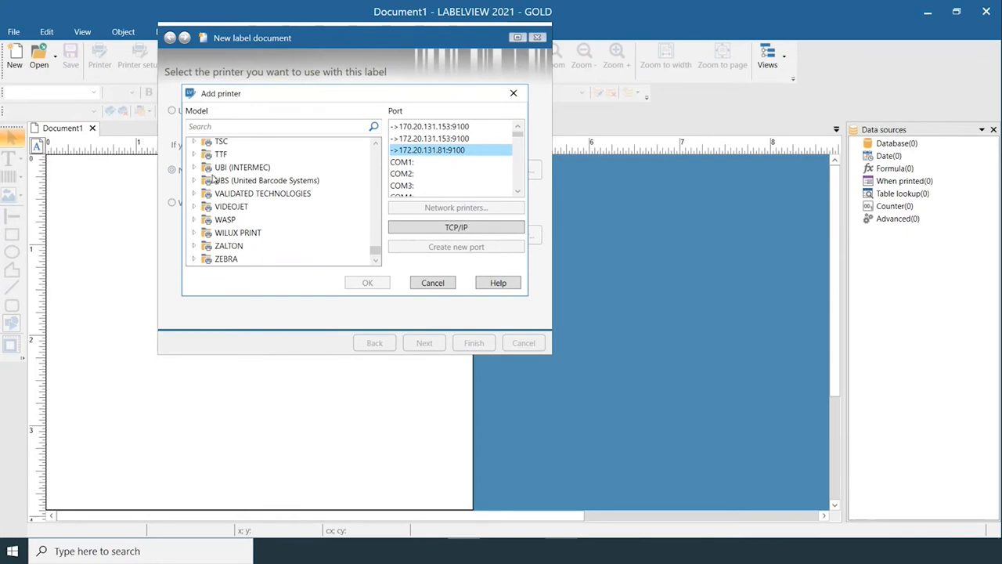
{"action": "left_click", "coordinate": [279, 126]}
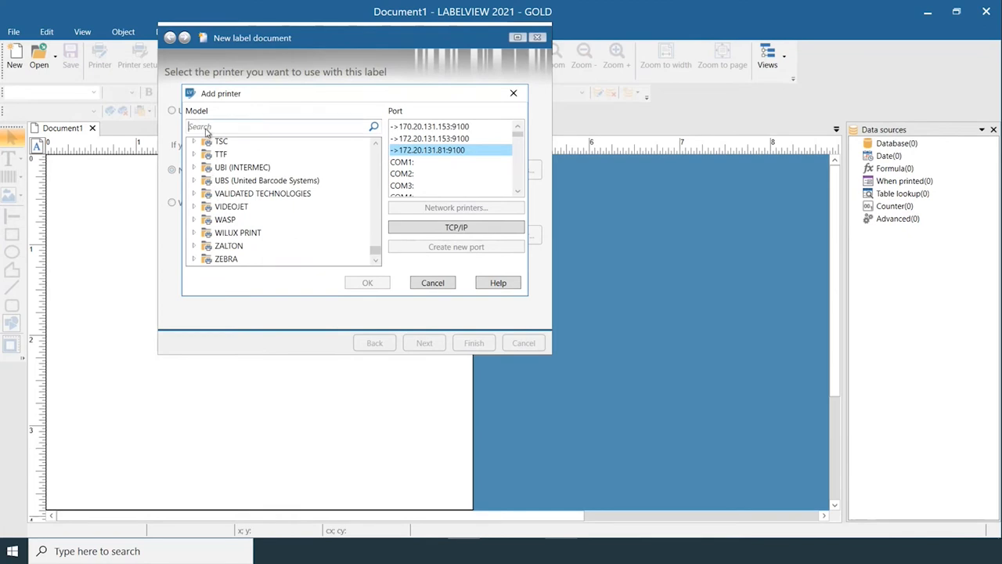
{"action": "type", "text": "105"}
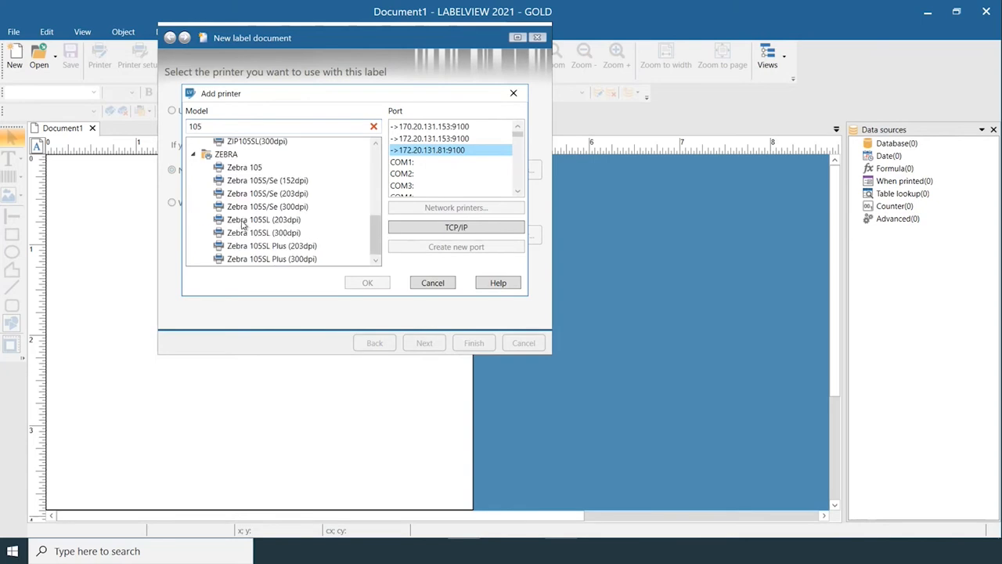
- Add a Zebra 105 on port COM1 with Direct access off and finish the wizard
{"action": "left_click", "coordinate": [244, 166]}
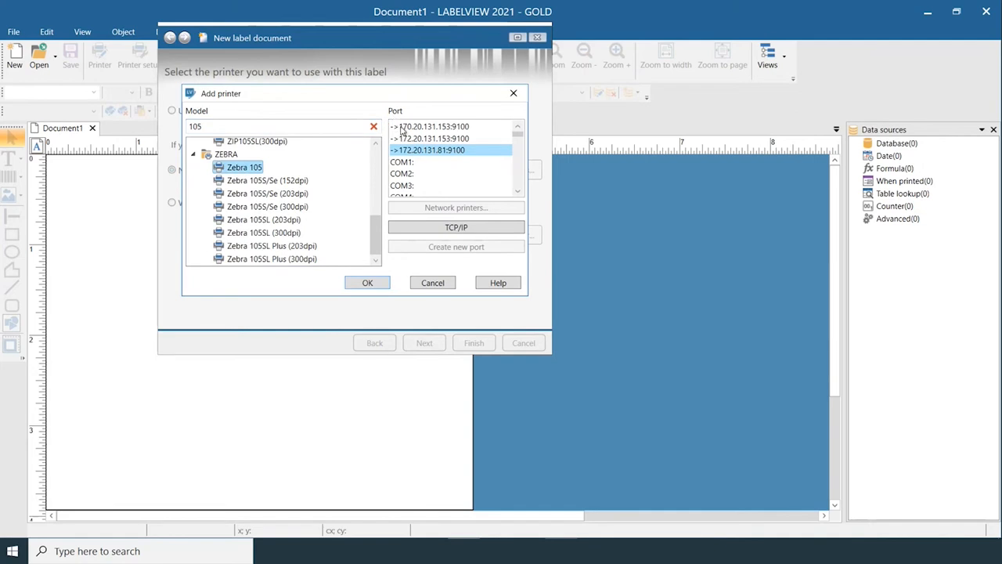
{"action": "left_click", "coordinate": [401, 161]}
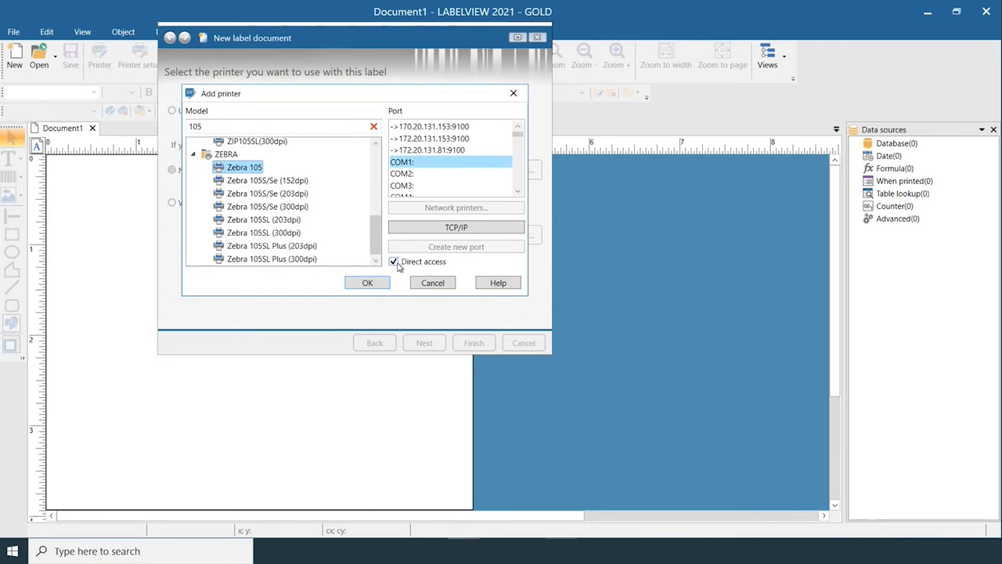
{"action": "left_click", "coordinate": [394, 261]}
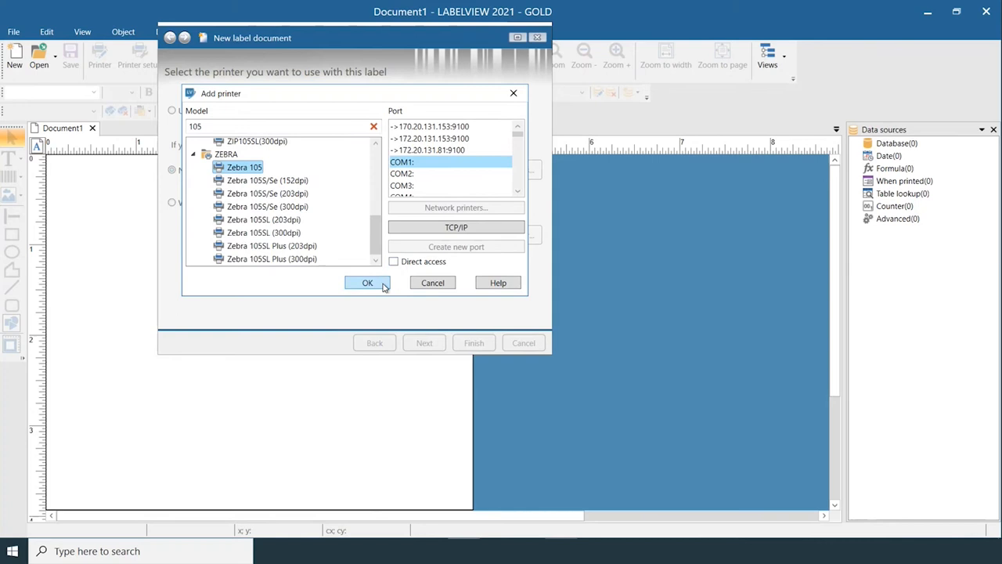
{"action": "left_click", "coordinate": [366, 282]}
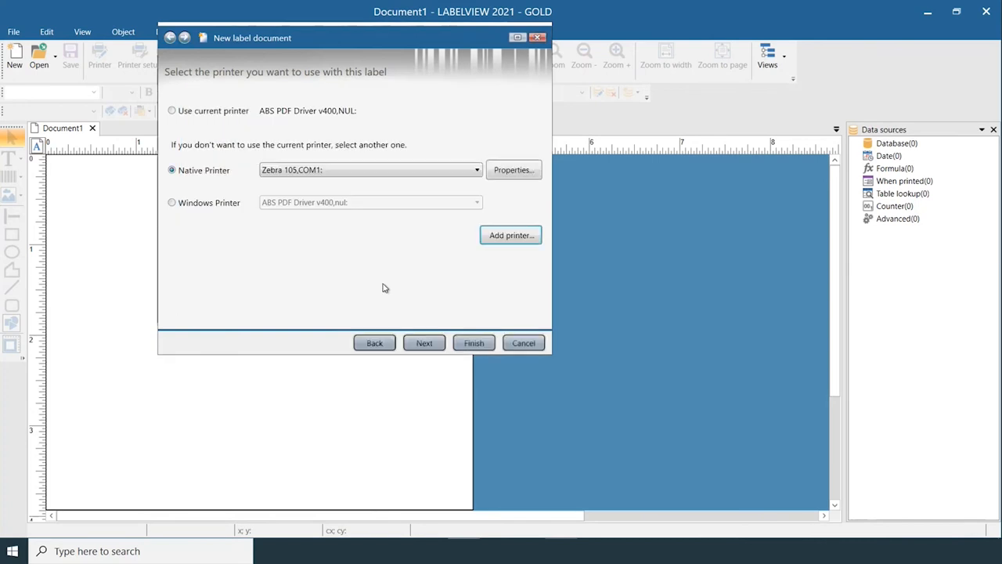
{"action": "left_click", "coordinate": [473, 343]}
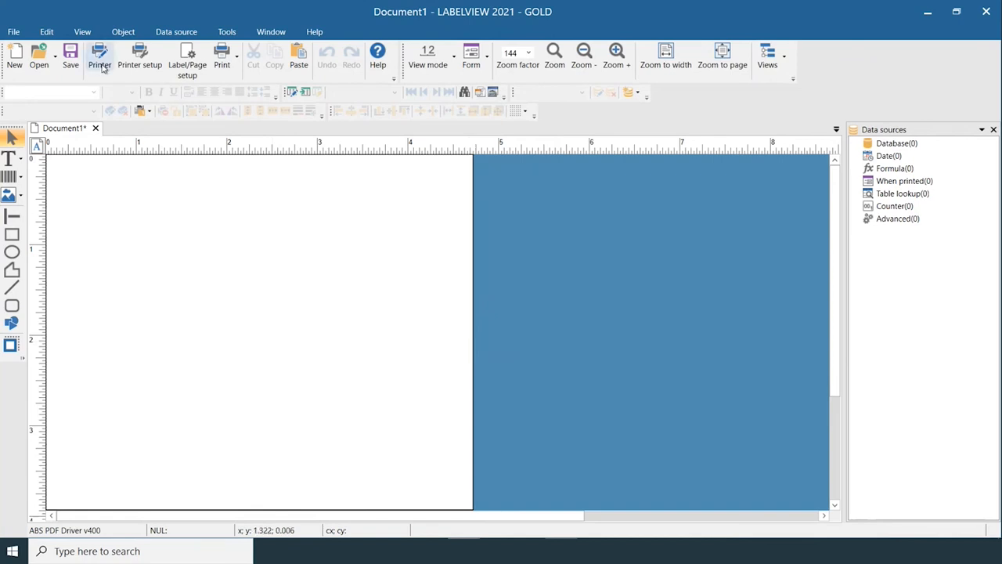
{"action": "left_click", "coordinate": [99, 55]}
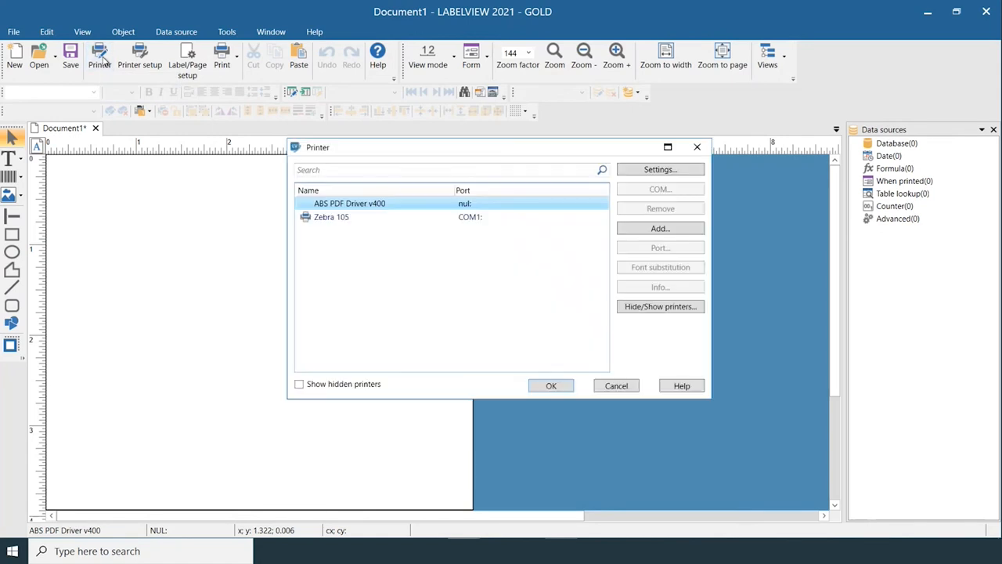
{"action": "mouse_move", "coordinate": [661, 228]}
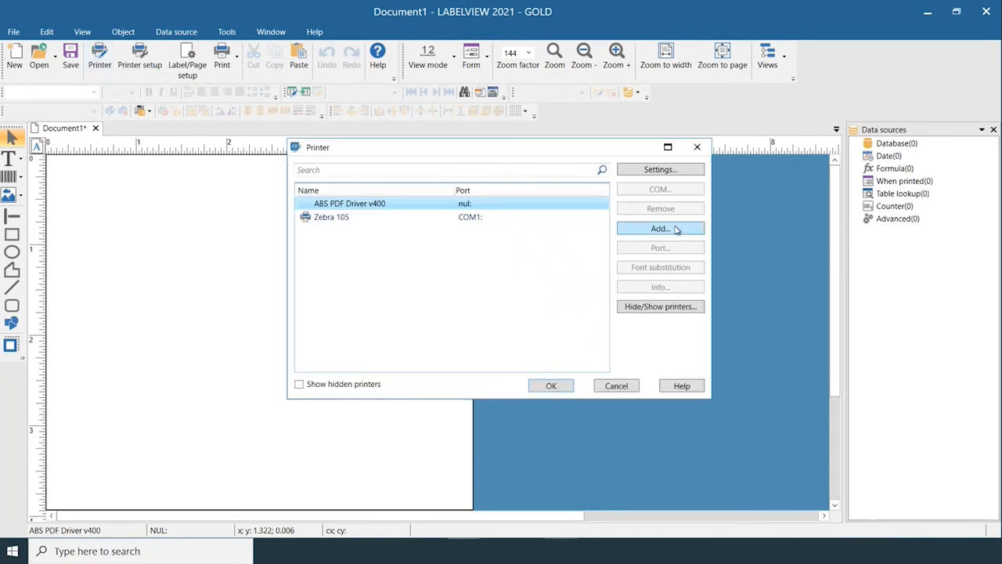
{"action": "left_click", "coordinate": [661, 229]}
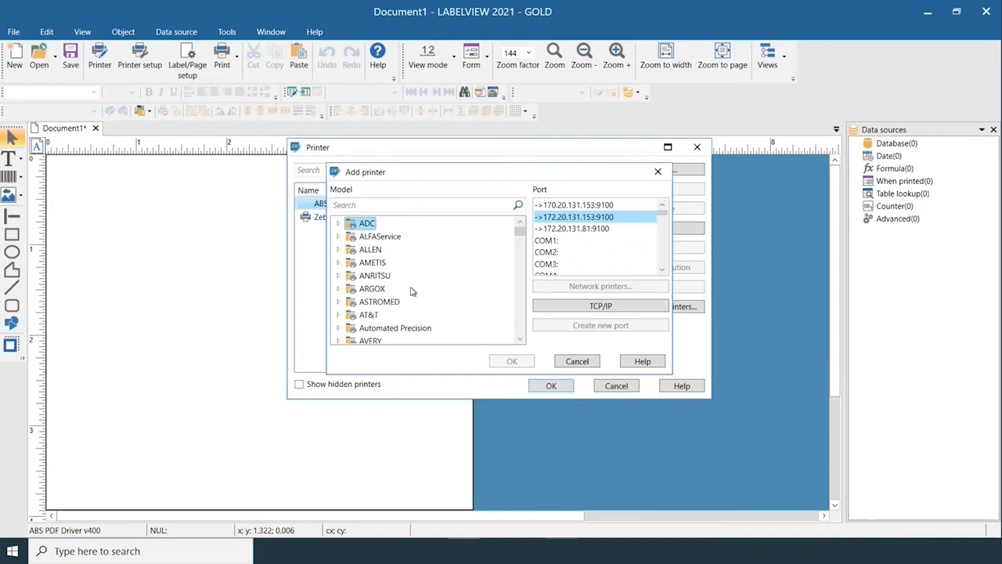
{"action": "left_click", "coordinate": [616, 385]}
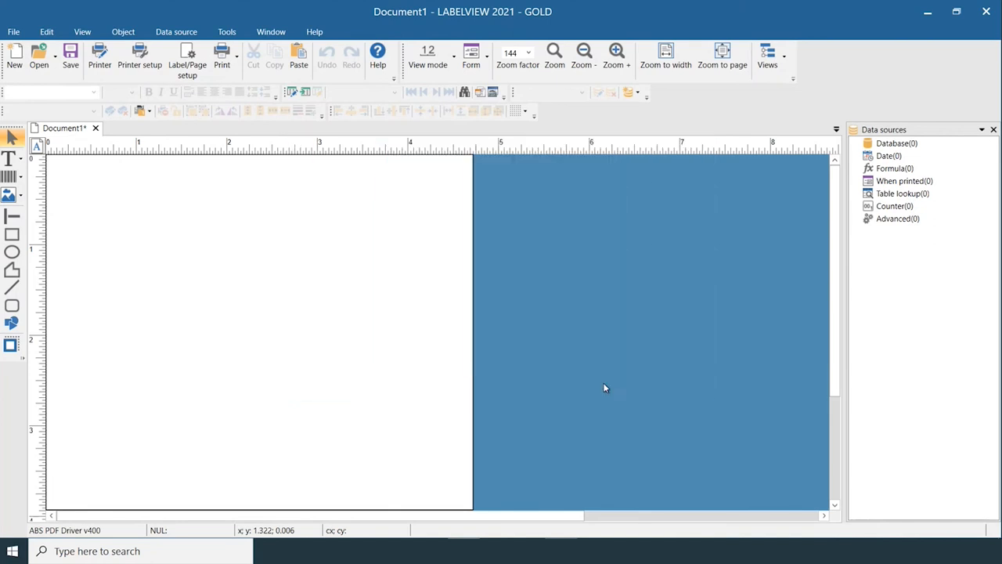
{"action": "left_click", "coordinate": [12, 31]}
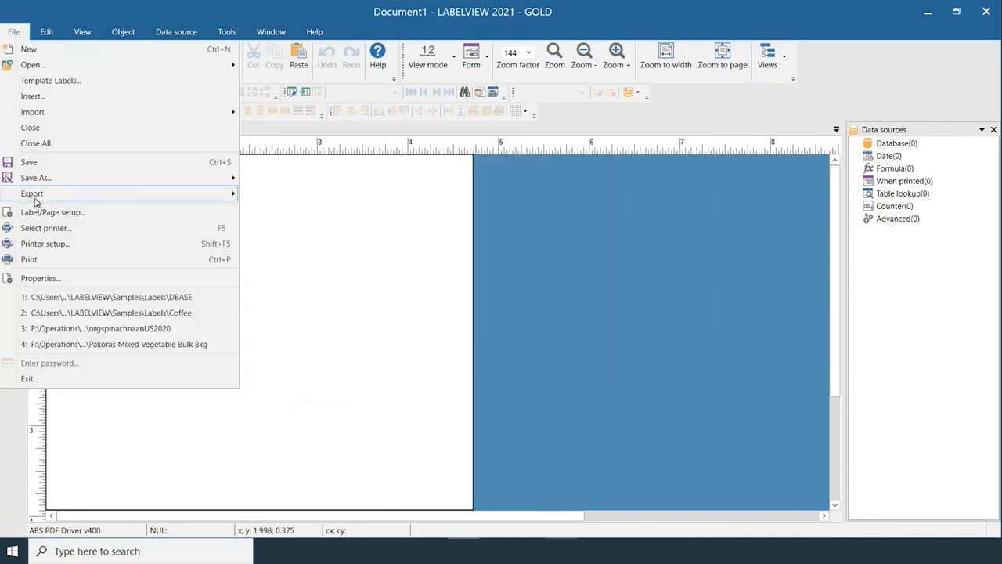
- Confirm the Zebra 105 on COM1 via Select printer and bring up the Print dialog for Document1
{"action": "left_click", "coordinate": [46, 229]}
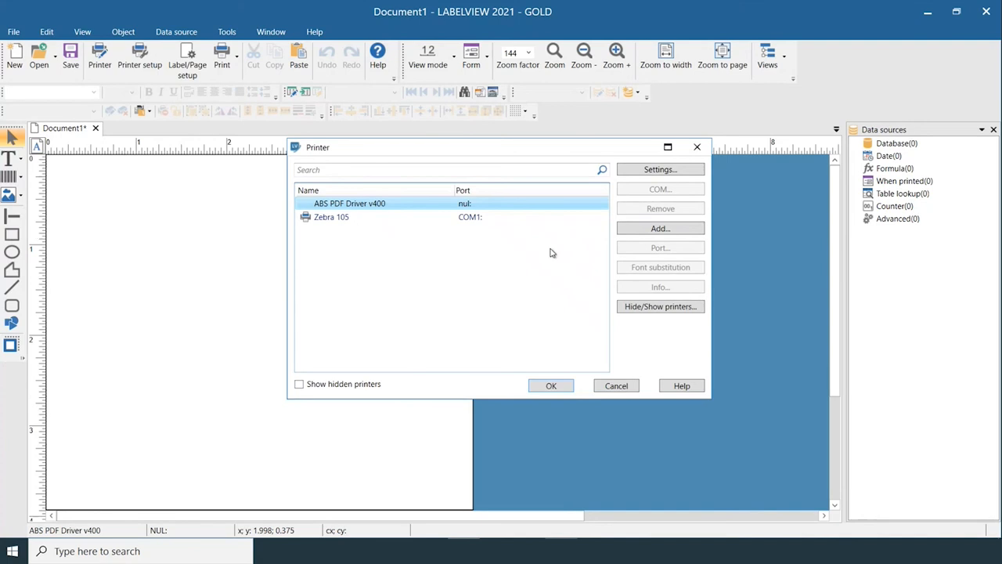
{"action": "left_click", "coordinate": [661, 229]}
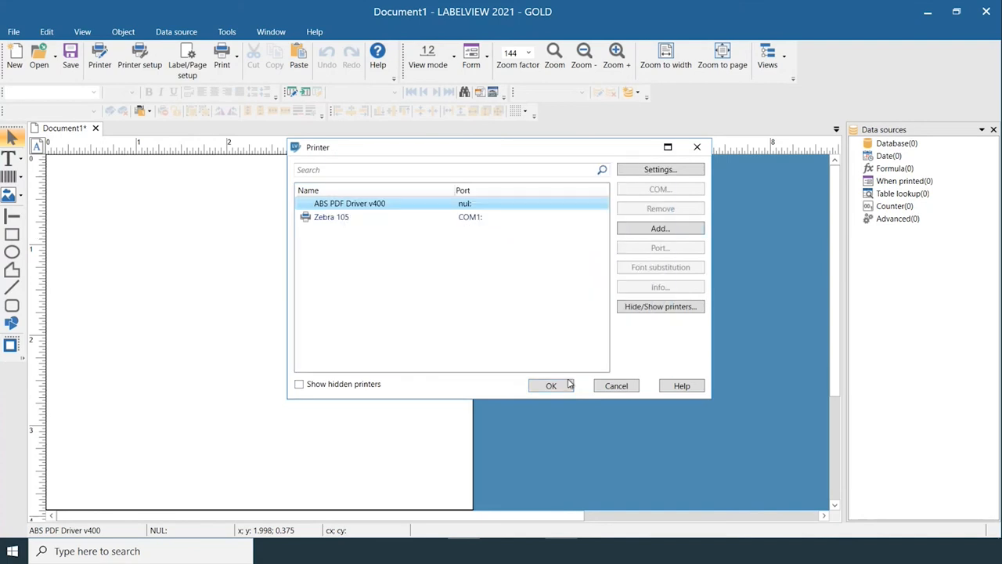
{"action": "left_click", "coordinate": [551, 385]}
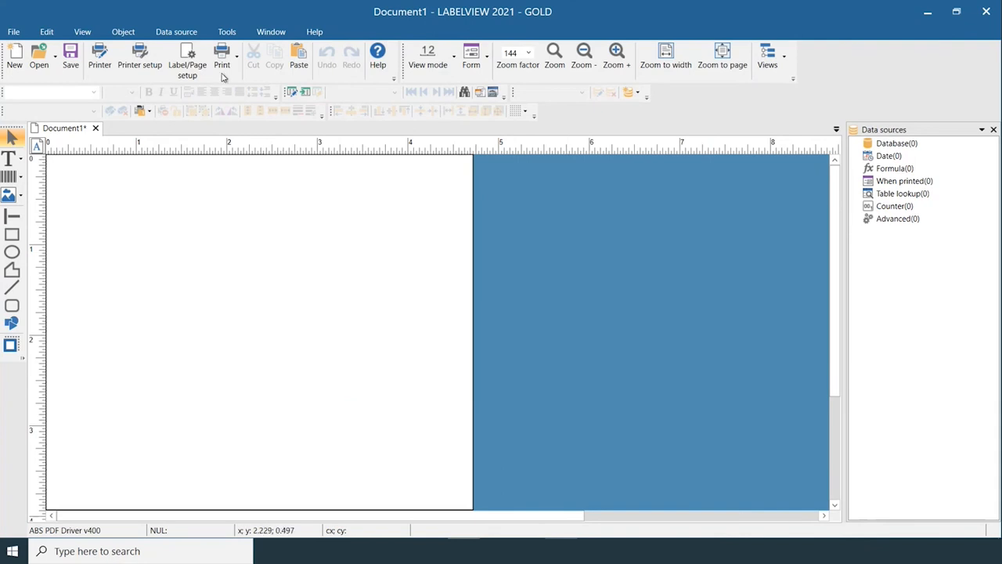
{"action": "left_click", "coordinate": [222, 55]}
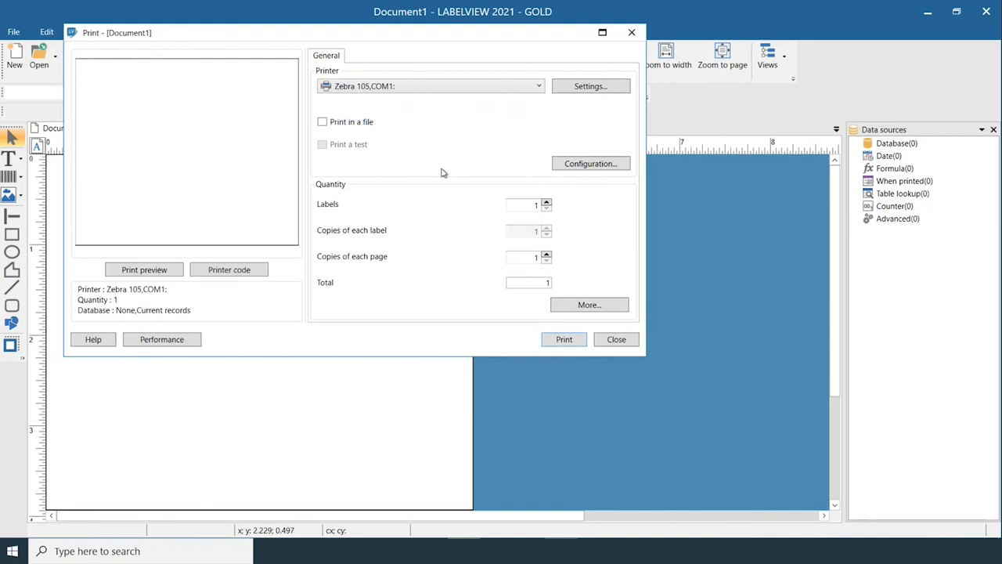
{"action": "mouse_move", "coordinate": [540, 352]}
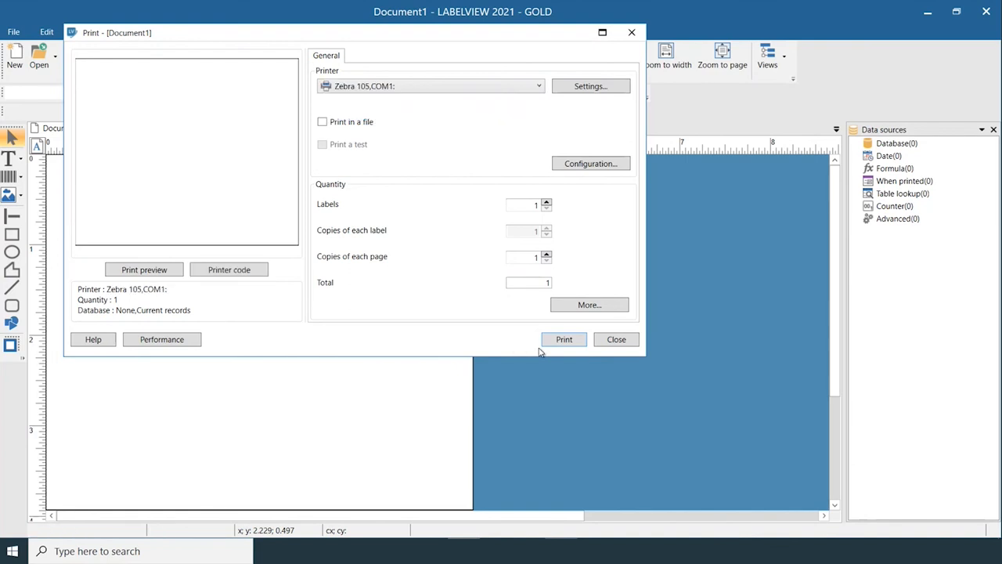